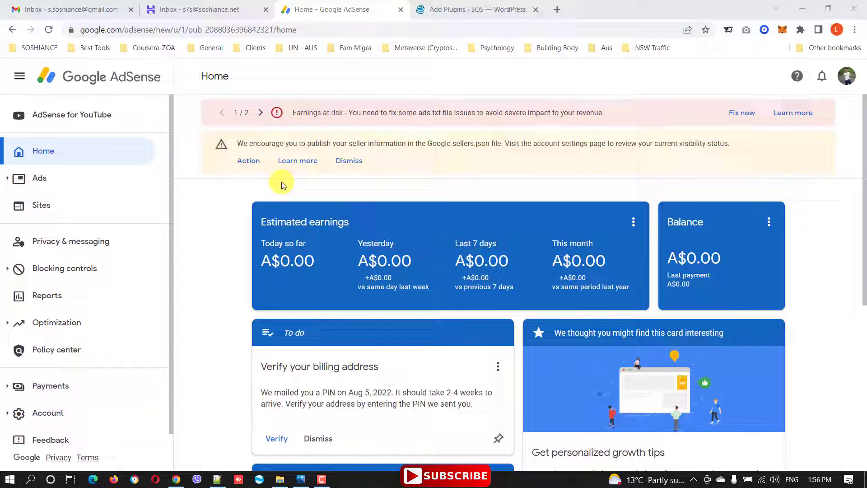
- View the payments-on-hold alert and highlight the site-not-ready notice with its paste-code prompt
key(alt+tab)
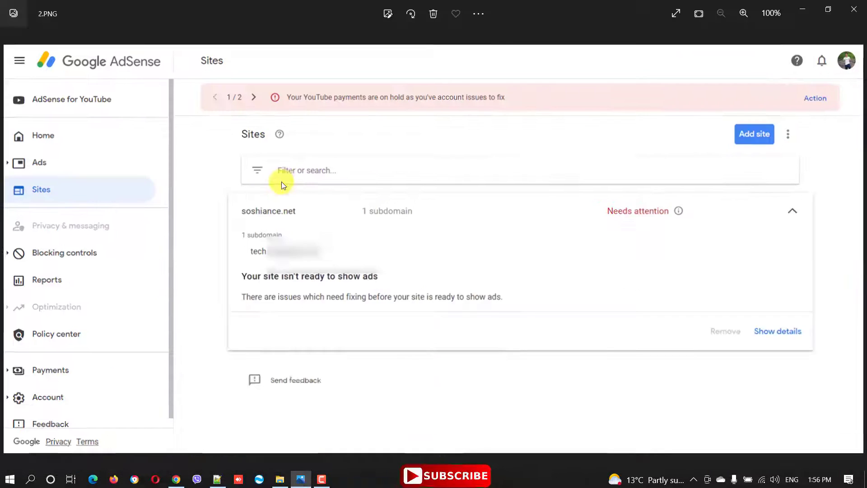
click(778, 330)
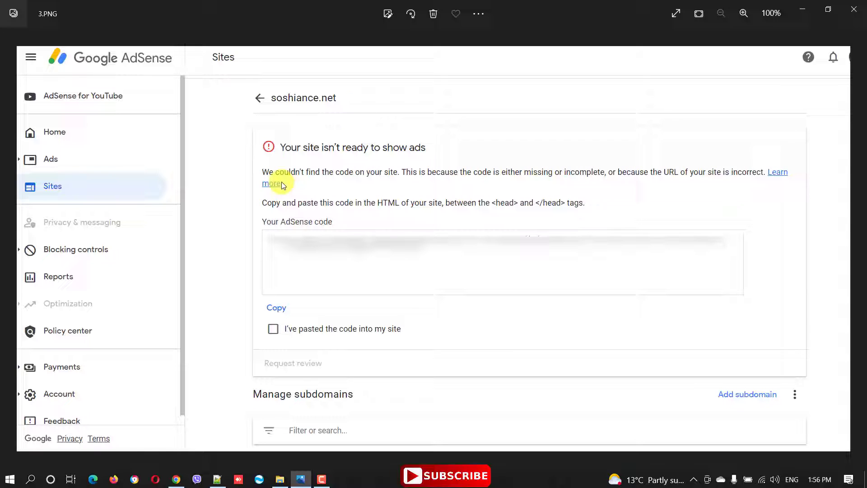
key(Alt+Tab)
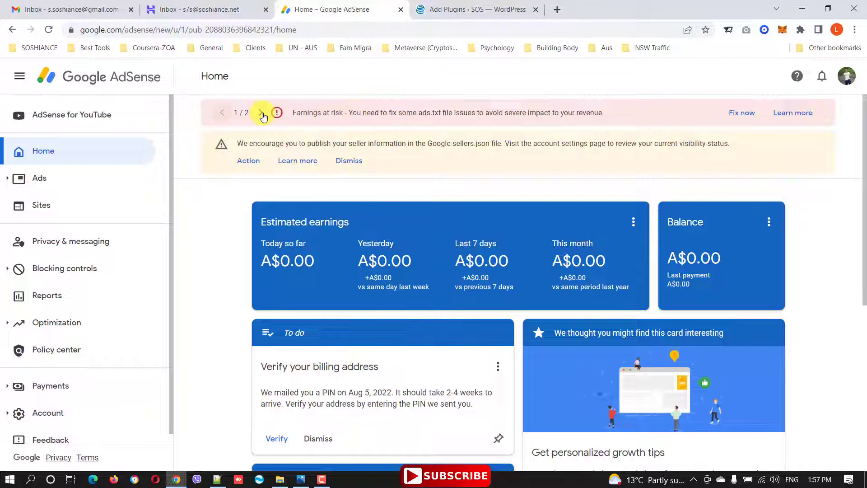
click(260, 112)
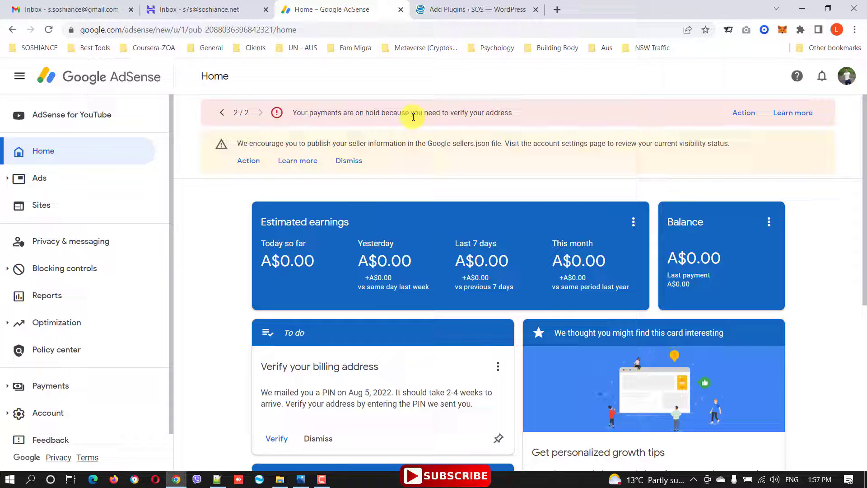
mouse_move(450, 114)
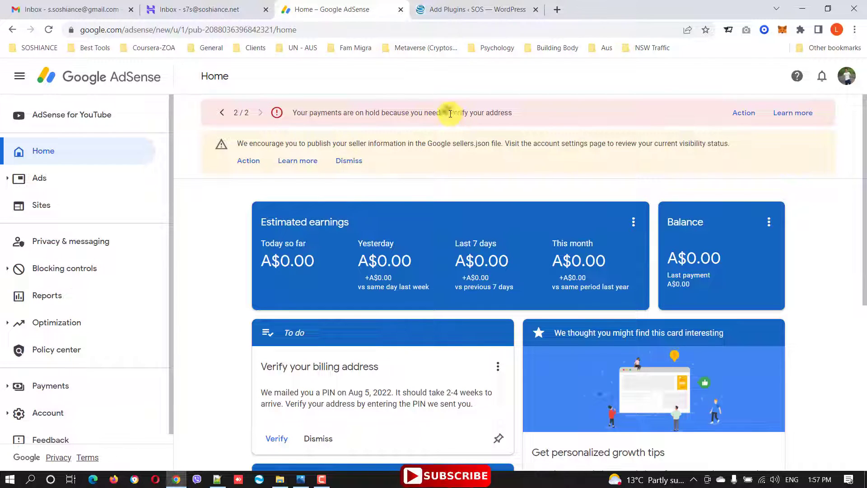
drag(449, 113, 511, 113)
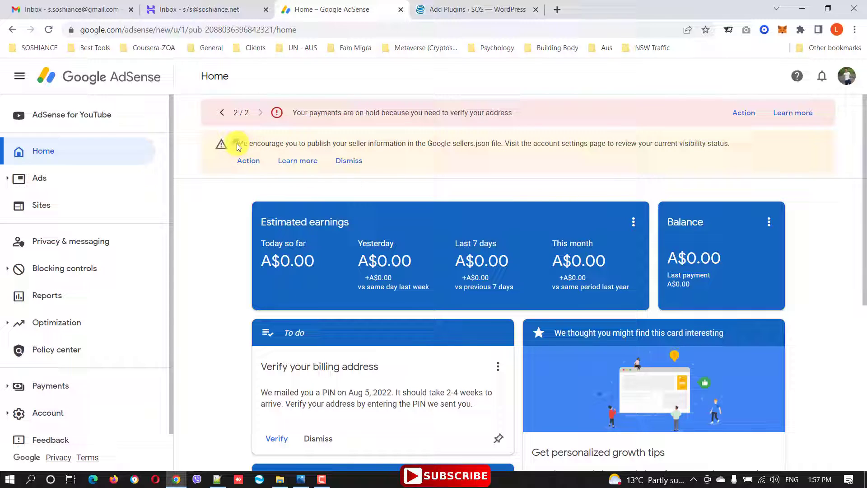
drag(237, 144, 412, 144)
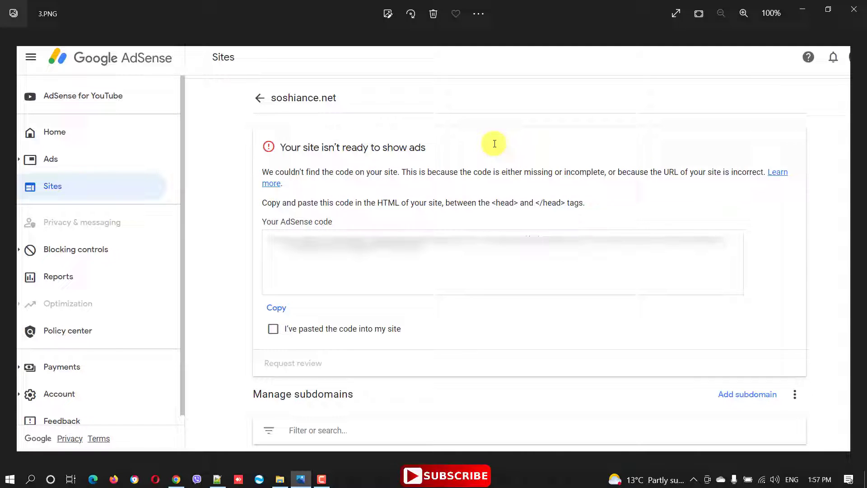
- Expand soshiance.net to reveal its tech subdomain and the needs-attention warning
click(259, 97)
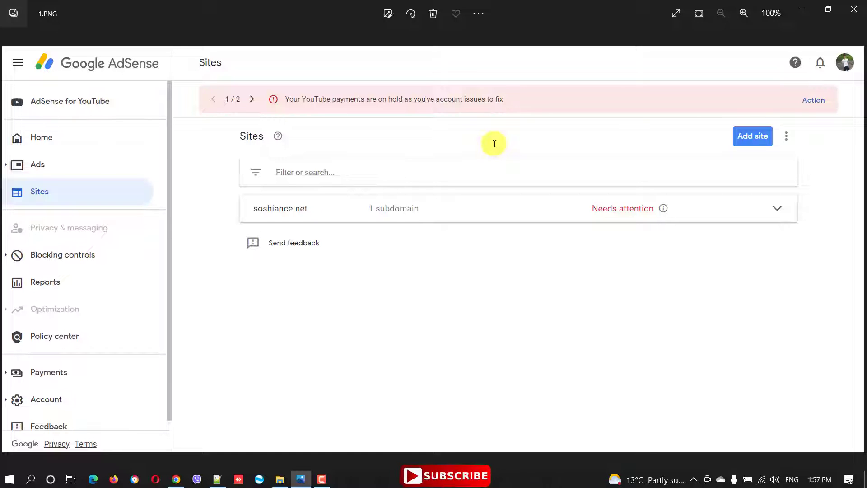
mouse_move(474, 151)
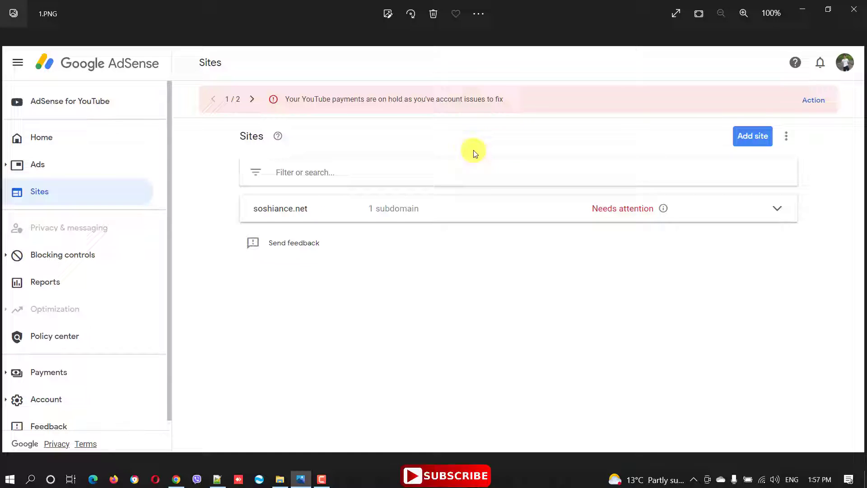
mouse_move(396, 215)
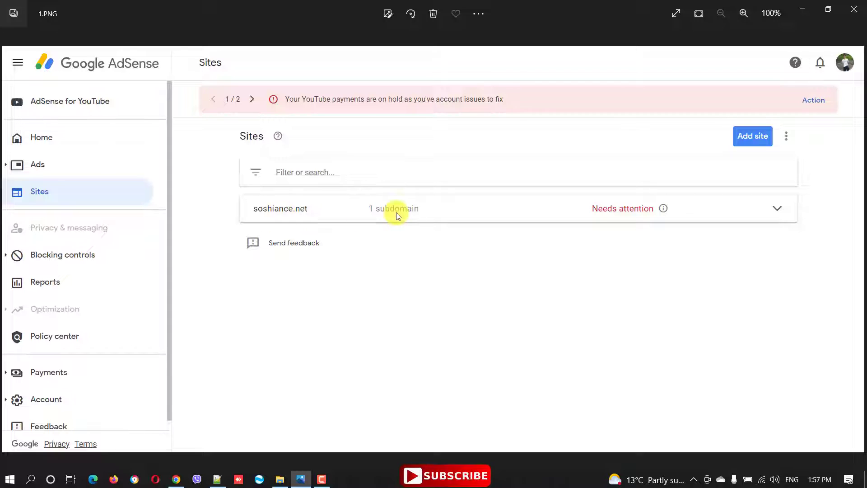
mouse_move(571, 225)
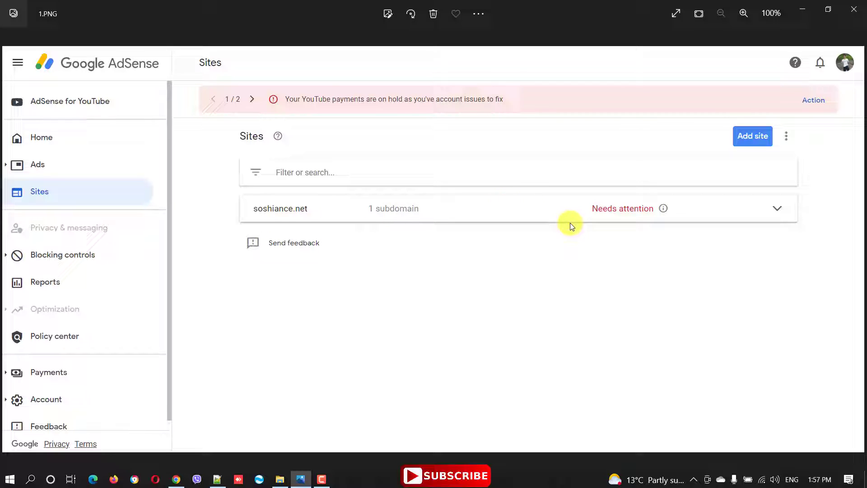
mouse_move(614, 219)
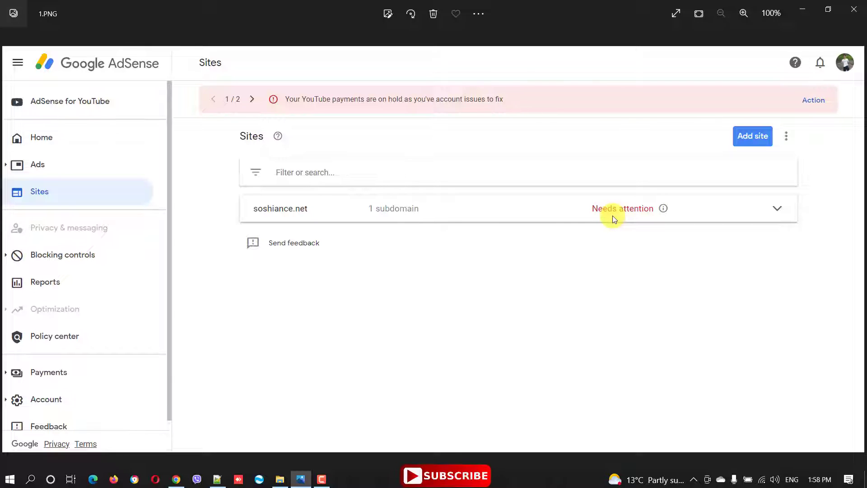
click(777, 208)
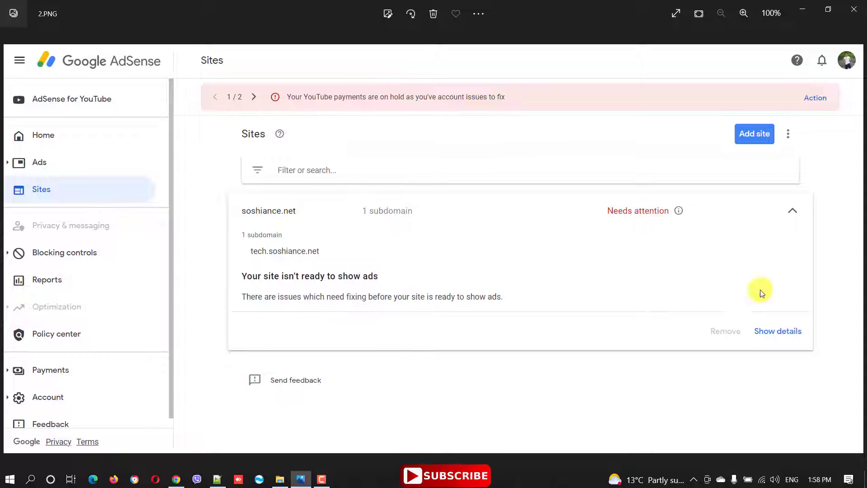
click(778, 331)
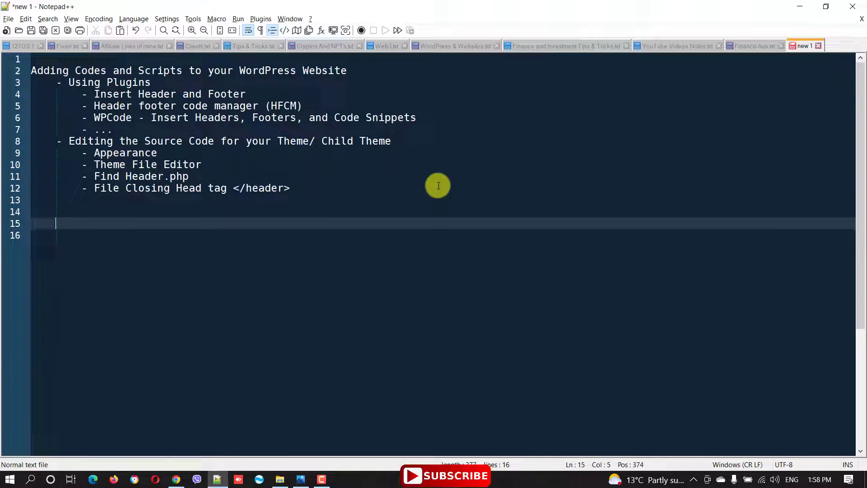
click(88, 71)
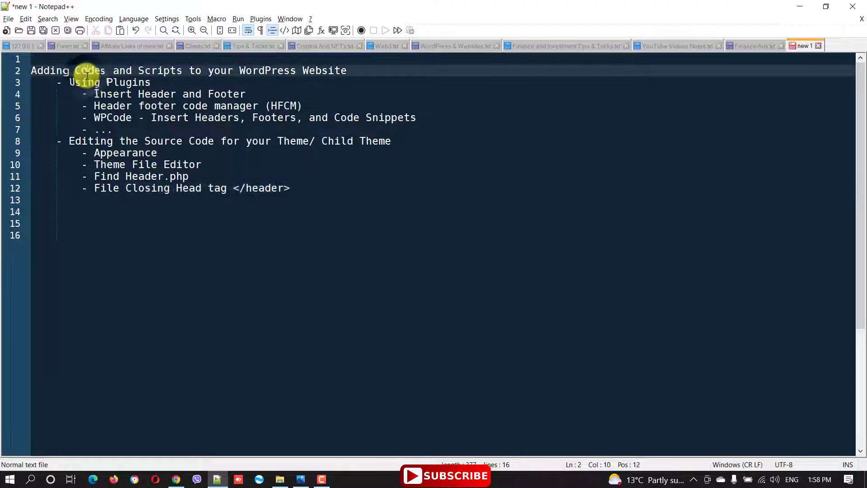
click(59, 82)
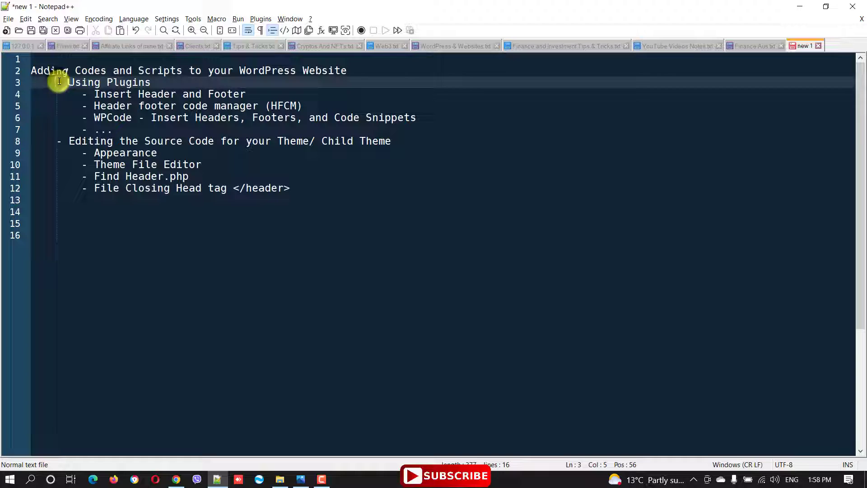
drag(68, 82, 310, 188)
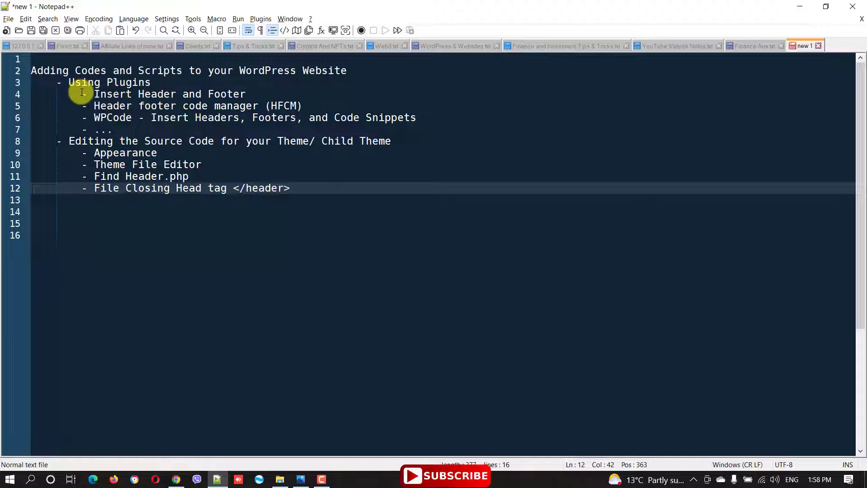
drag(68, 83, 133, 93)
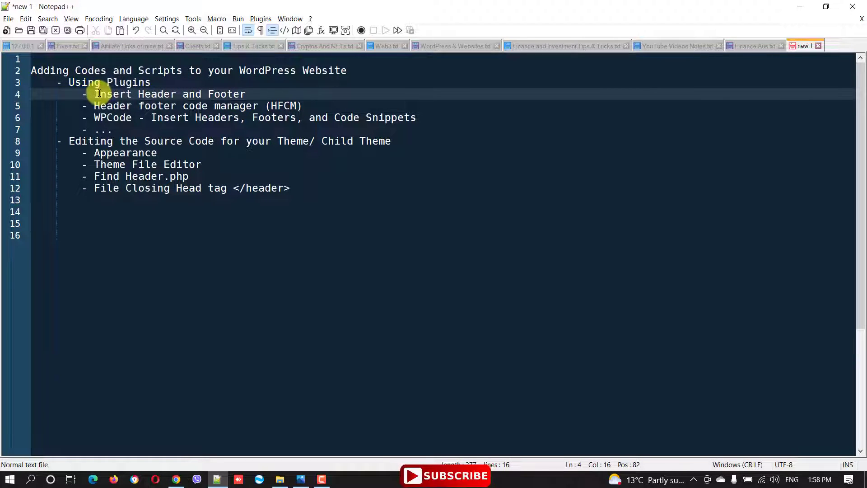
double_click(113, 94)
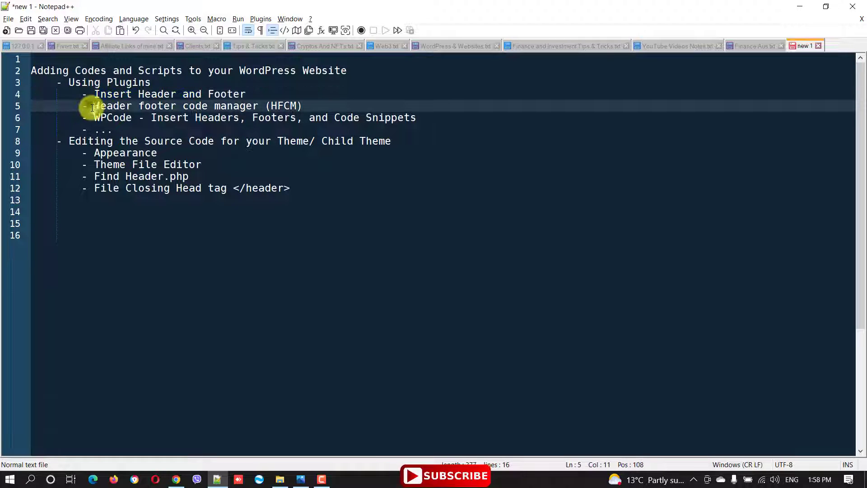
click(92, 118)
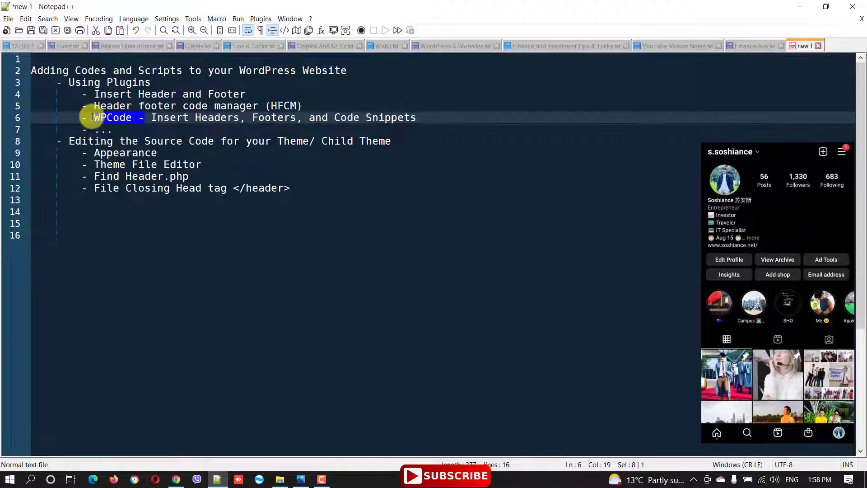
double_click(170, 117)
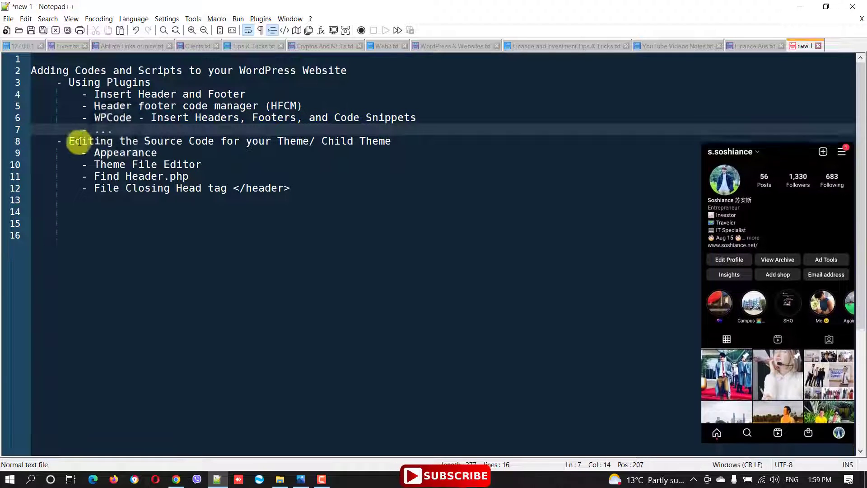
drag(68, 141, 239, 141)
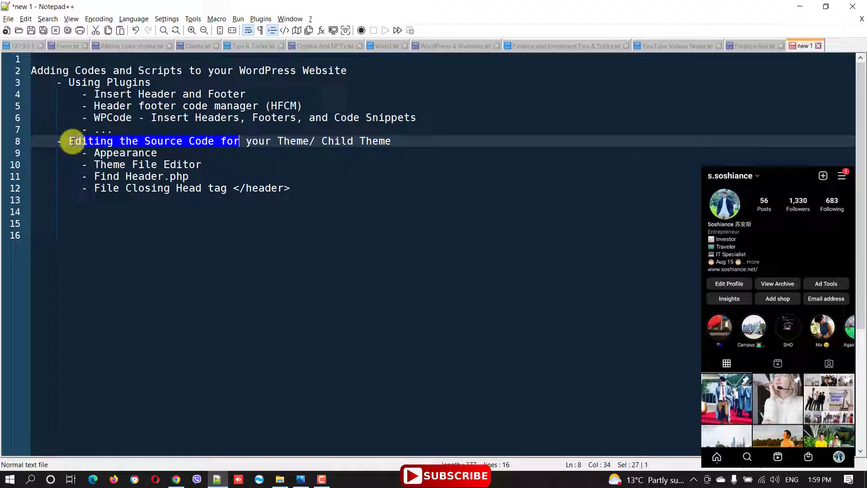
drag(239, 141, 392, 141)
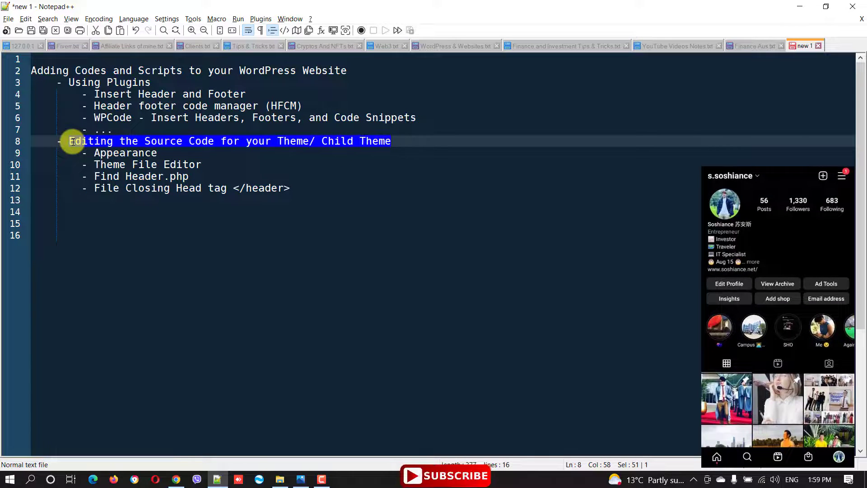
double_click(125, 153)
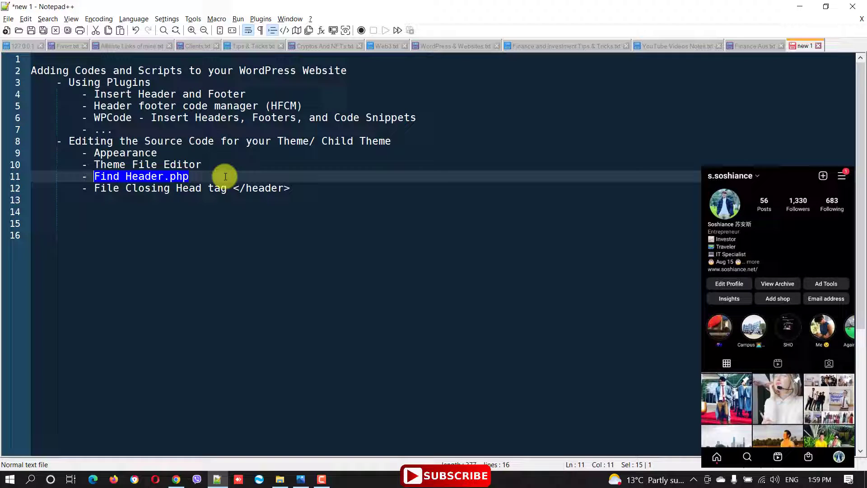
click(296, 188)
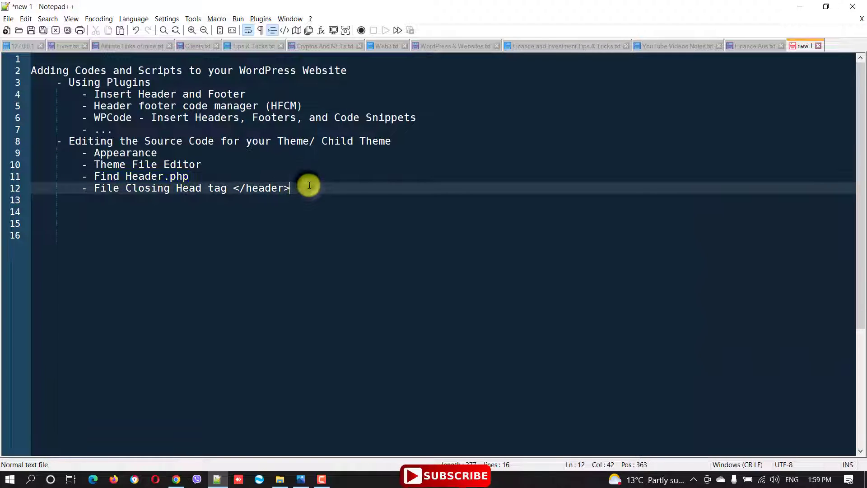
drag(124, 188, 289, 188)
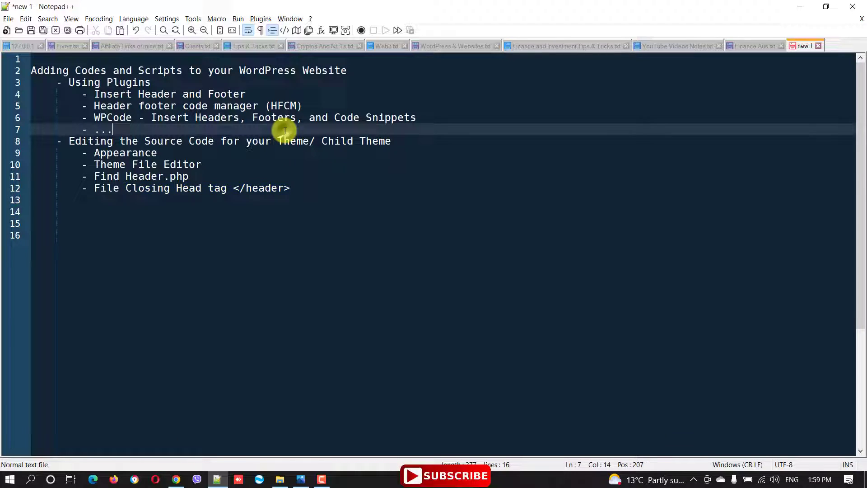
key(alt+tab)
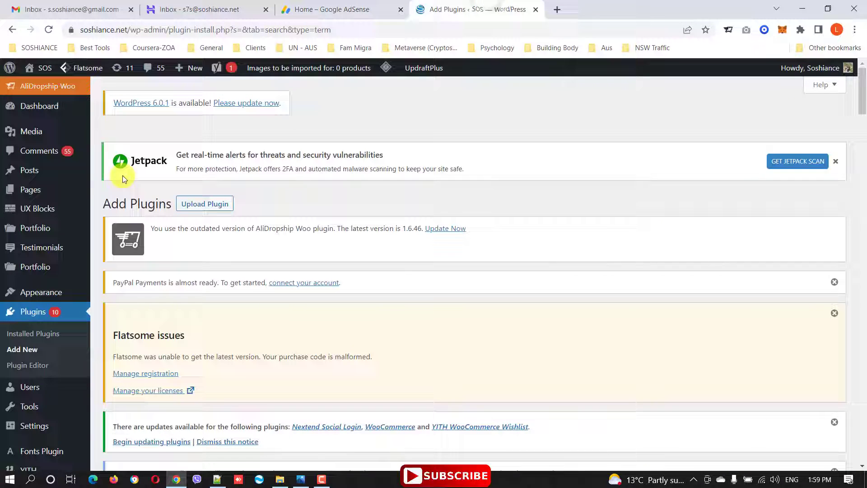
mouse_move(35, 267)
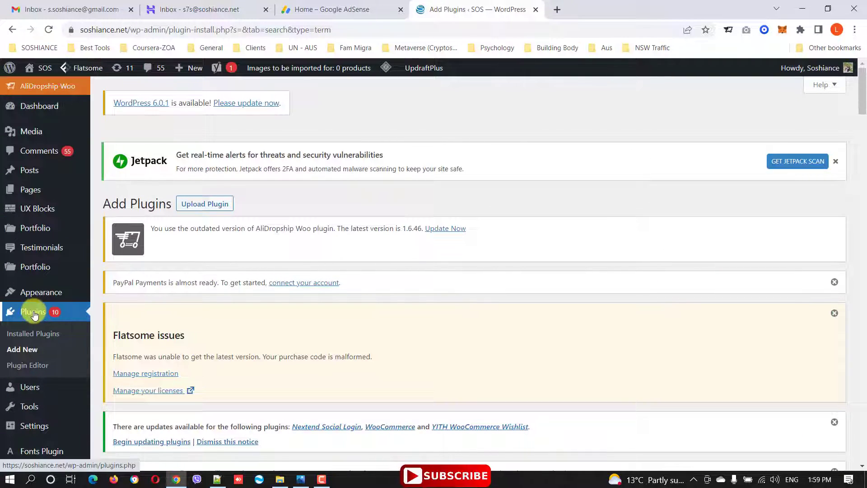
- Search the plugin directory for 'head' and locate WPCode Insert Headers and Footers marked Active
scroll(down, 3)
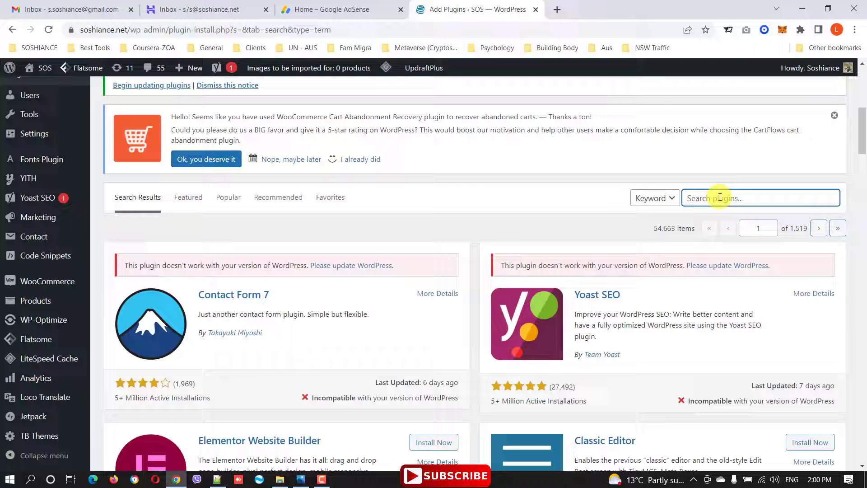
text(header footer)
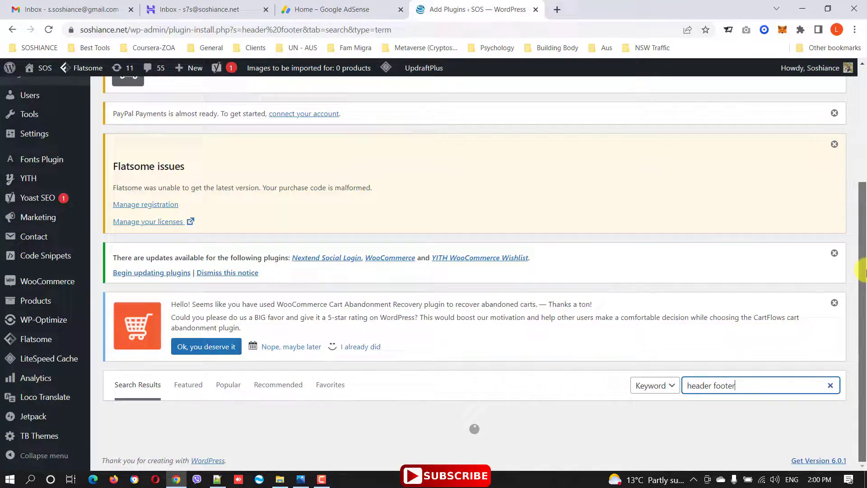
scroll(down, 3)
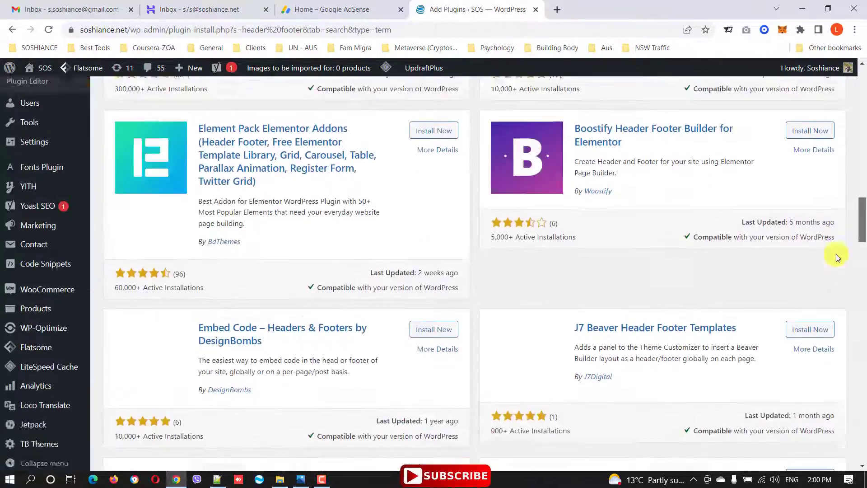
scroll(down, 3)
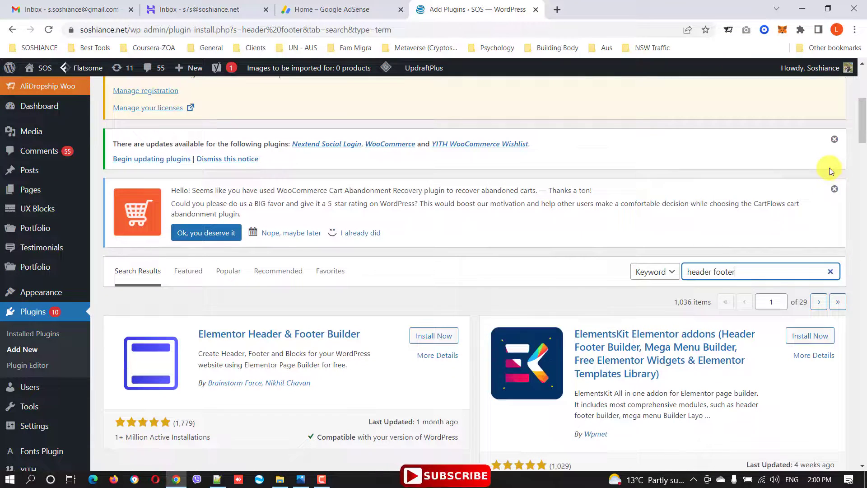
double_click(729, 271)
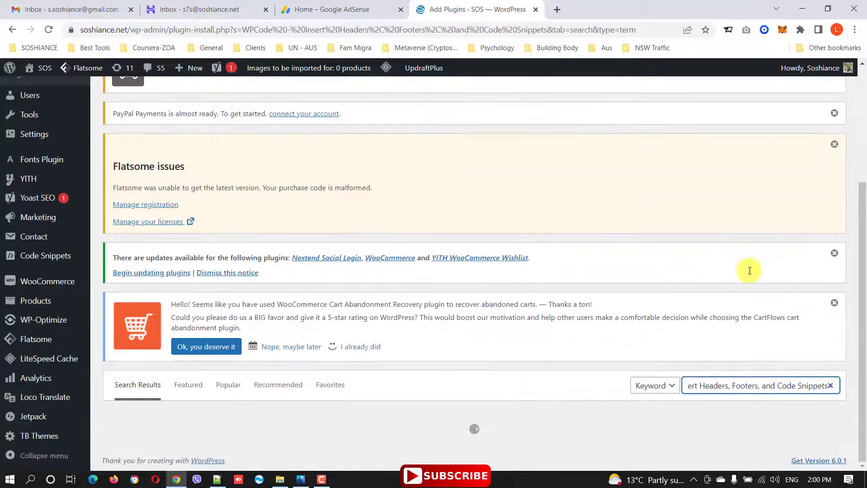
scroll(down, 3)
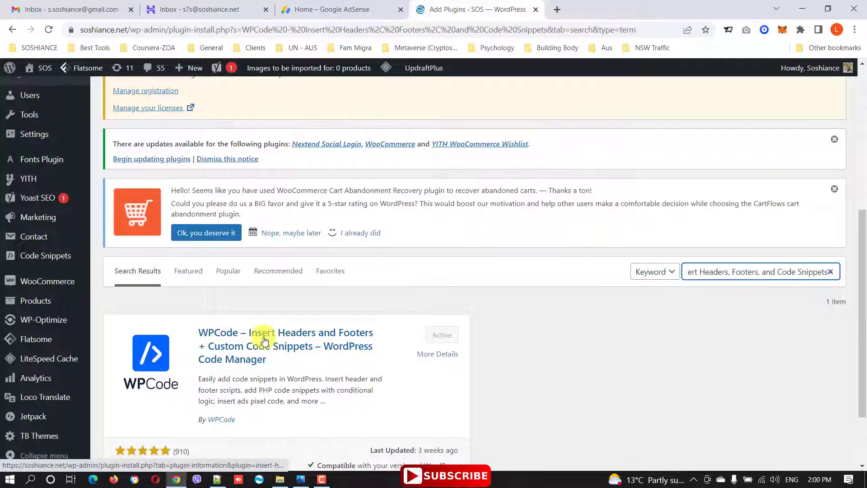
scroll(down, 3)
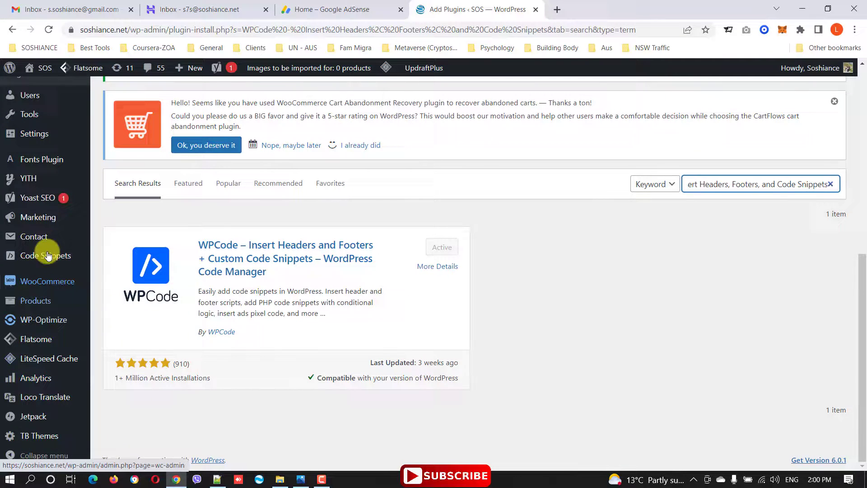
- Show WPCode's Global Header and Footer page with the AdSense script in the Header box
click(45, 256)
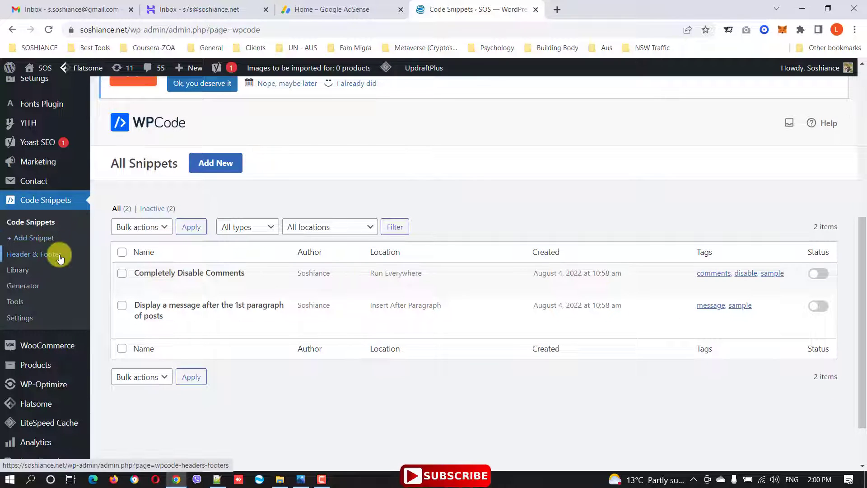
mouse_move(37, 266)
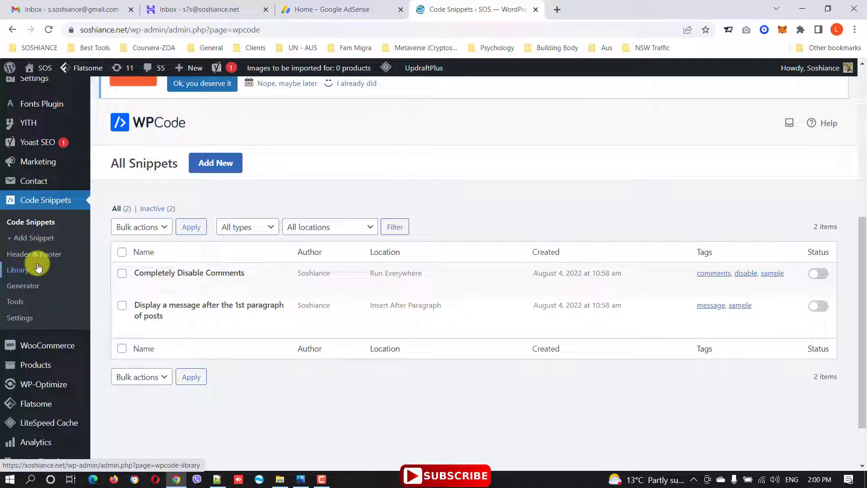
click(34, 254)
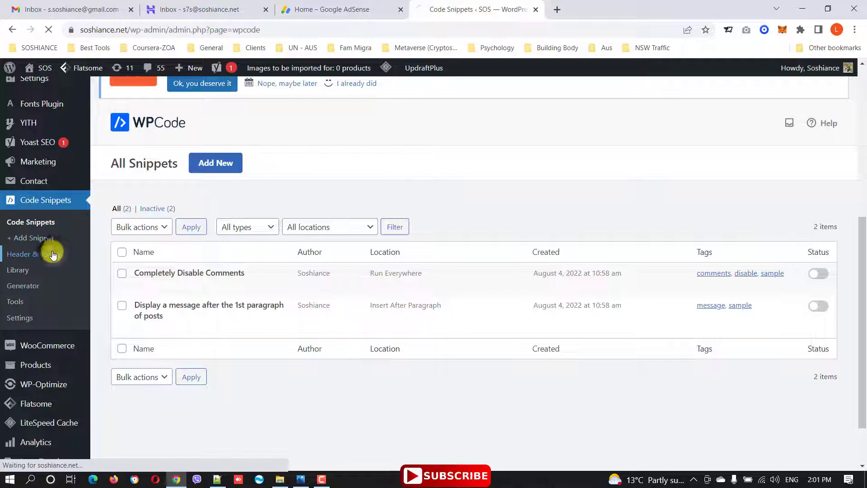
click(22, 254)
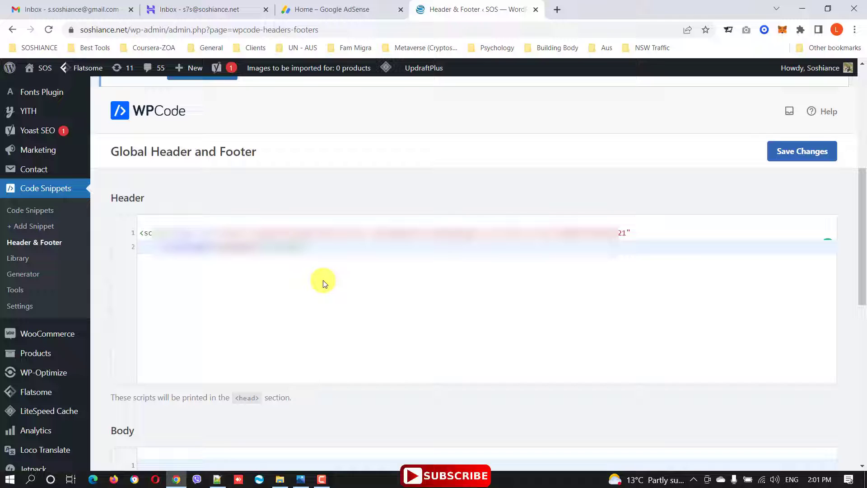
mouse_move(726, 247)
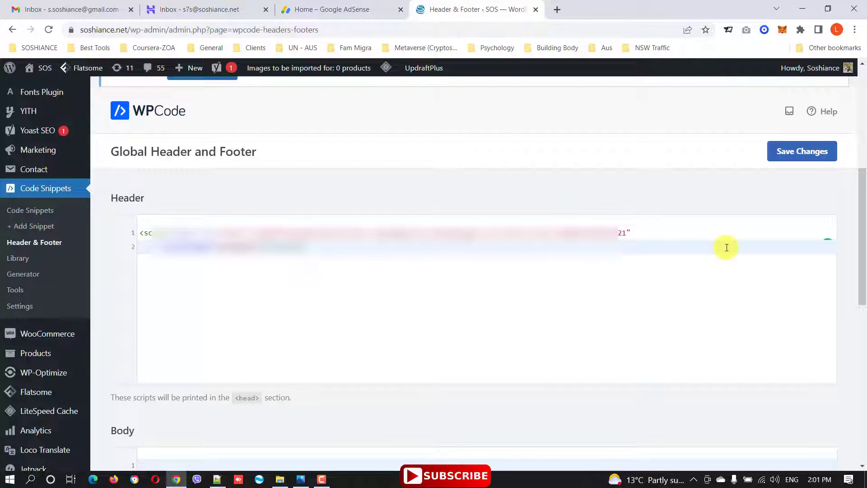
scroll(down, 3)
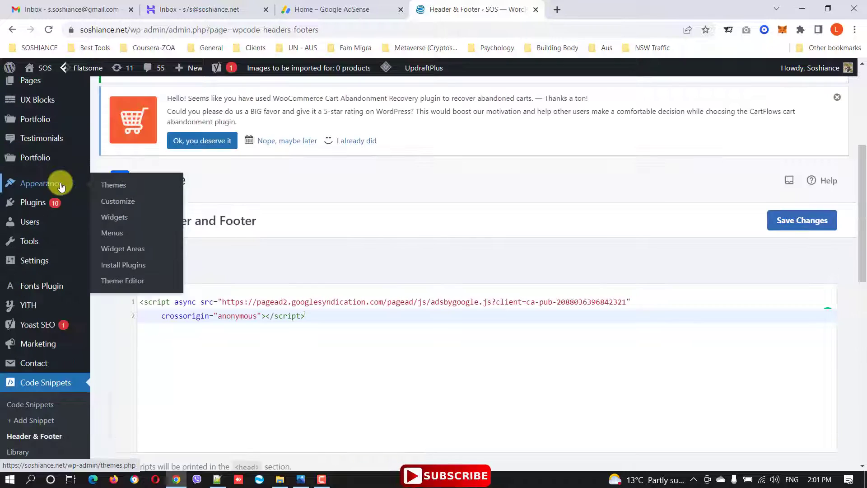
mouse_move(139, 280)
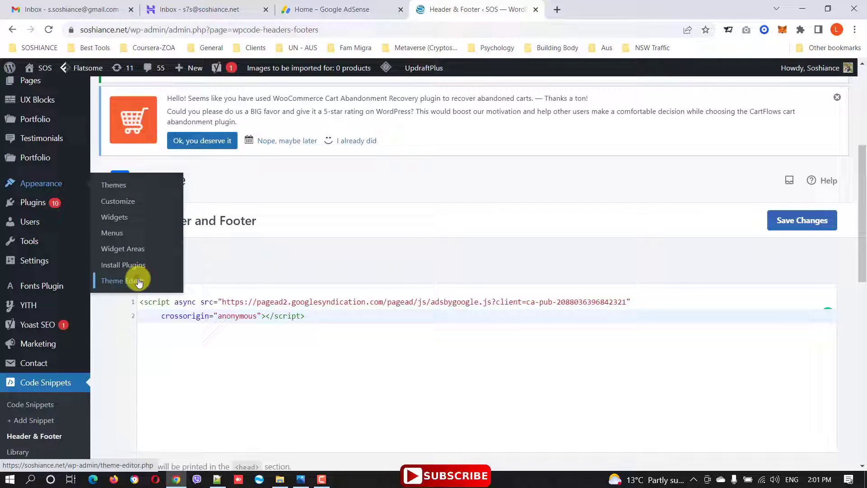
- Edit Flatsome's header.php in the theme editor, inserting a blank line after wp_head()
click(118, 280)
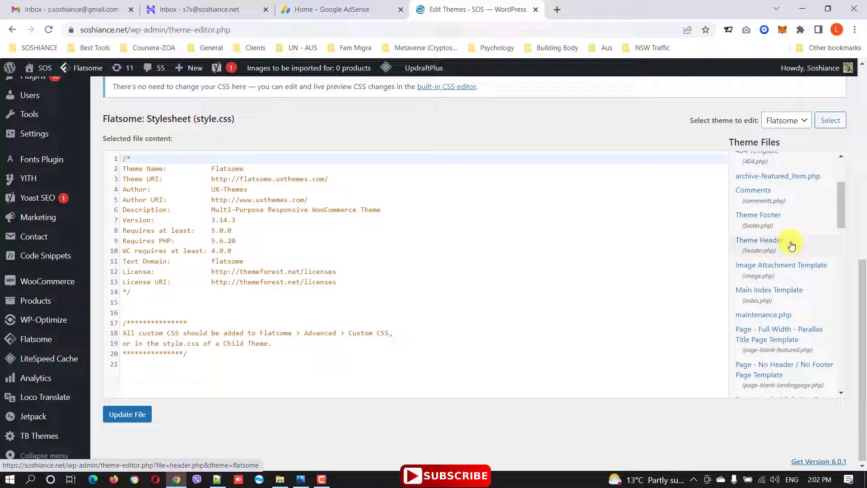
click(759, 240)
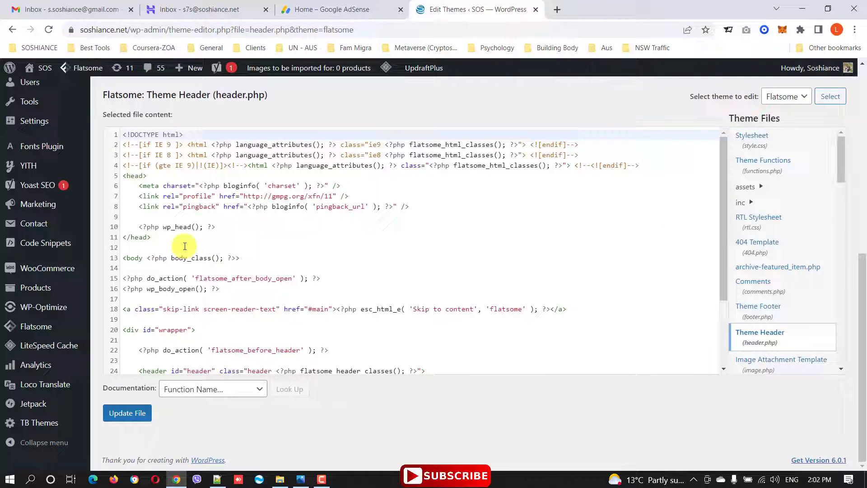
click(215, 226)
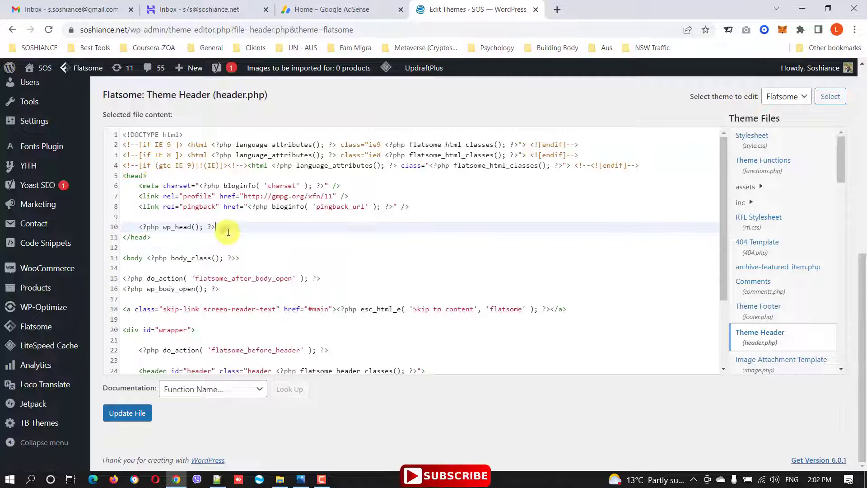
key(Enter)
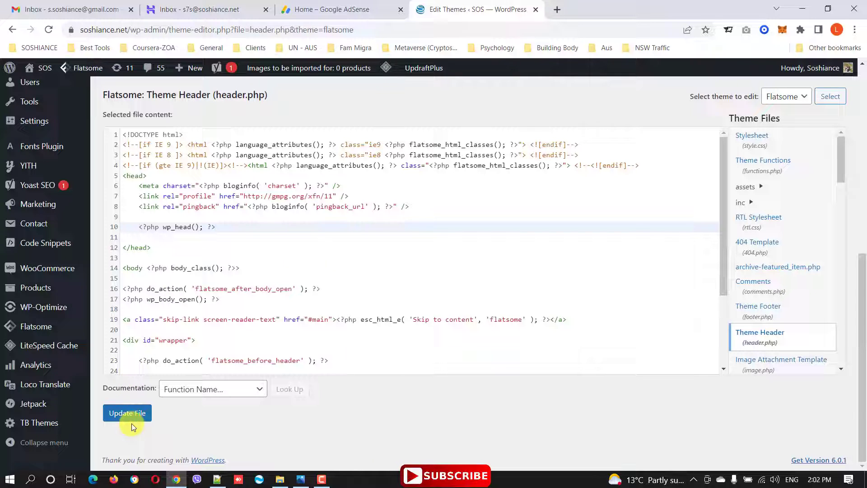
mouse_move(132, 427)
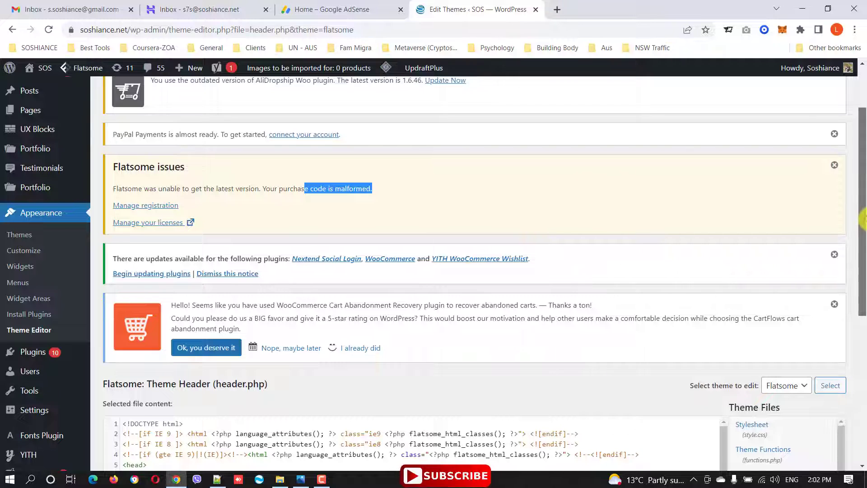
scroll(down, 3)
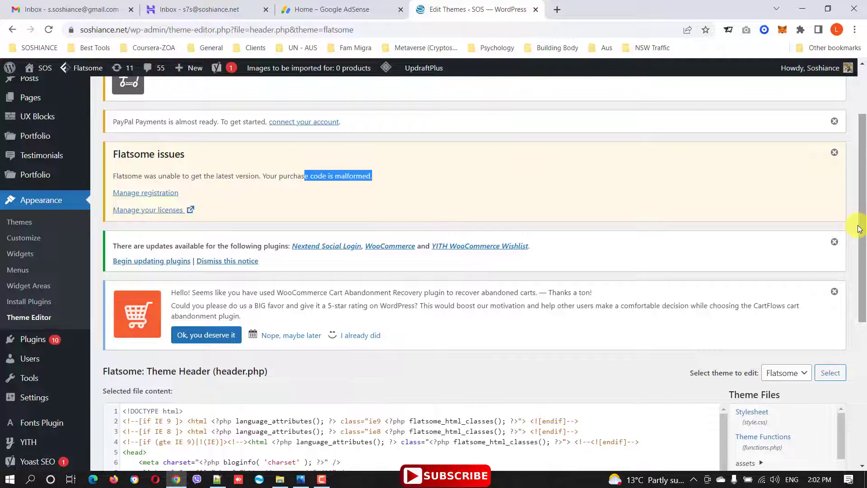
mouse_move(475, 53)
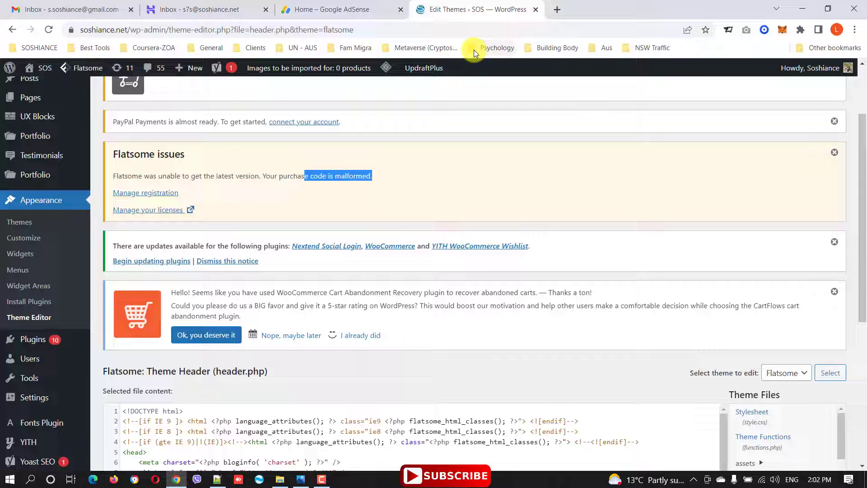
- Back on the AdSense home tab, flip between the ads.txt and payments-on-hold alerts
click(340, 9)
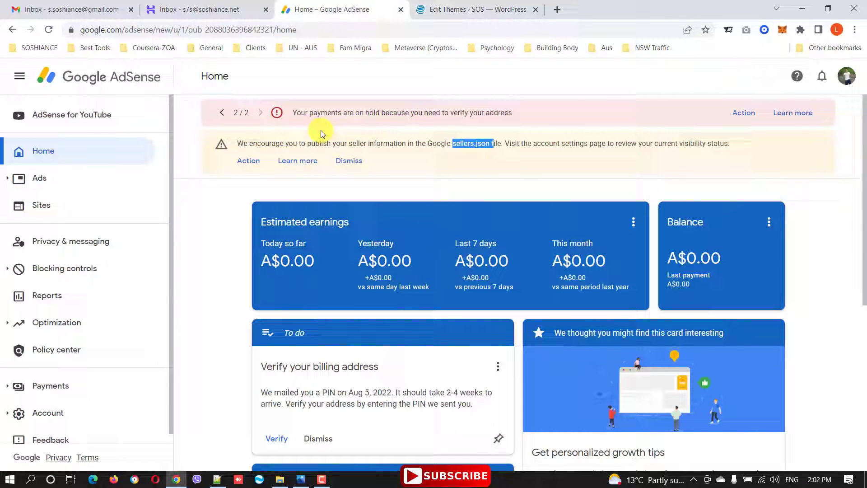
click(223, 112)
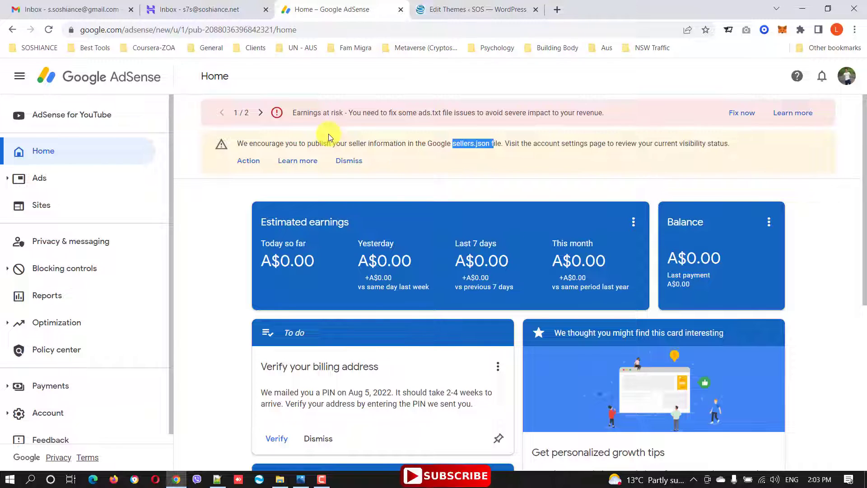
mouse_move(183, 291)
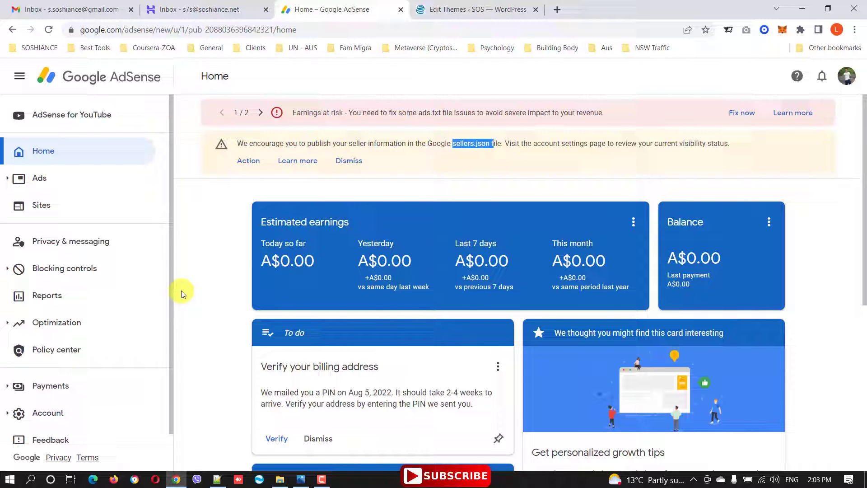